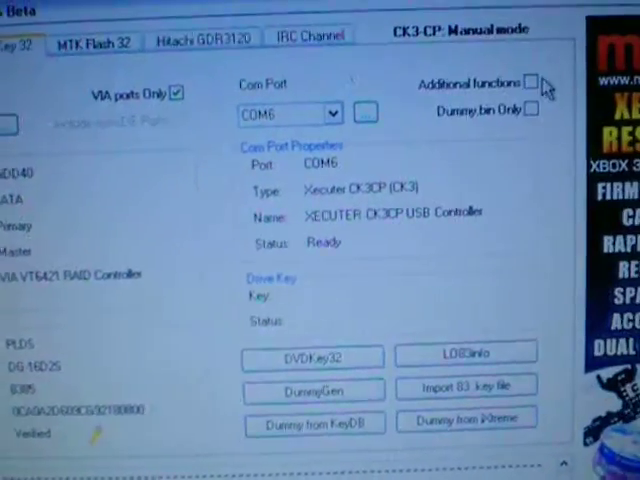
Tick the Additional functions checkbox on the DVDKey 32 tab
{"action": "left_click", "coordinate": [534, 87]}
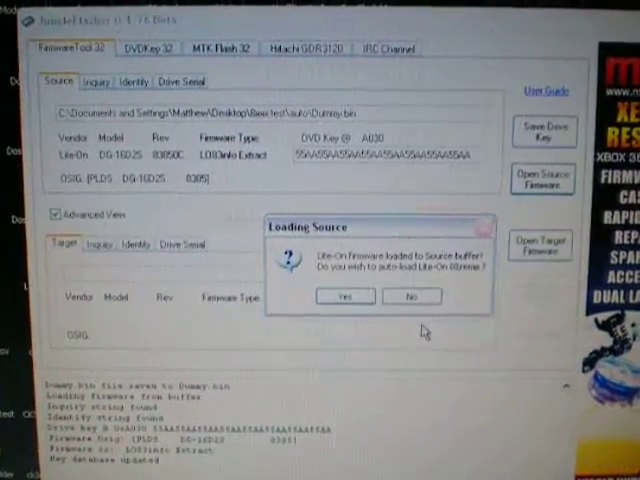
{"action": "left_click", "coordinate": [345, 296]}
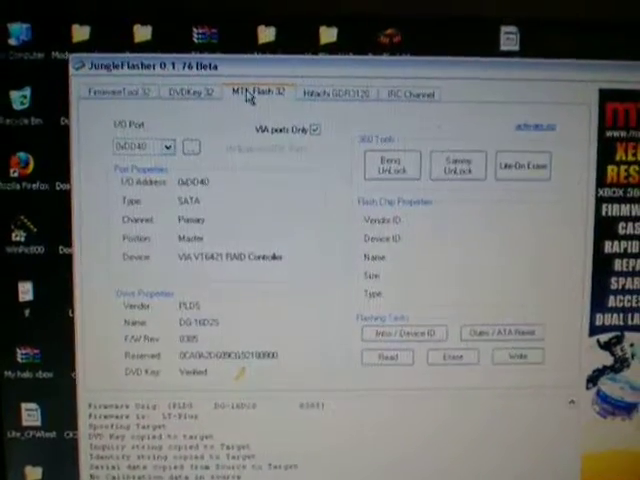
Switch to the DVDKey 32 tab to view the extracted drive key with Good status
{"action": "left_click", "coordinate": [187, 90]}
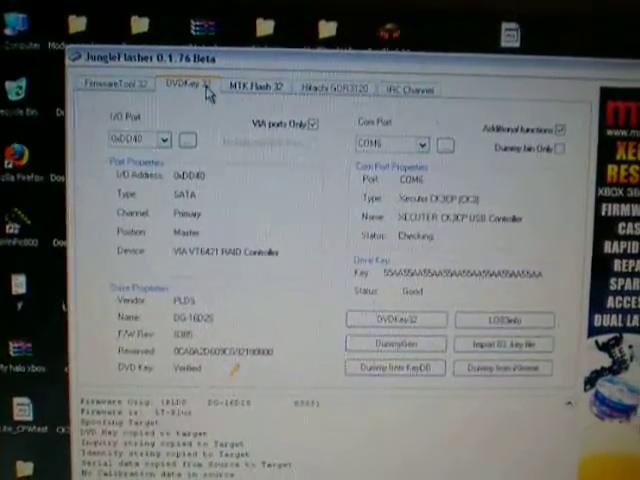